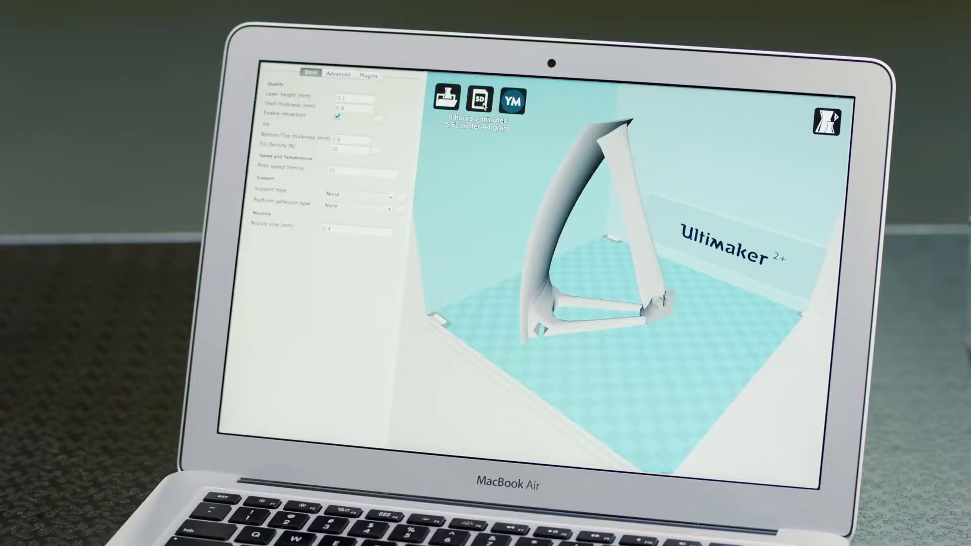
Save the sliced turbine wing print as Turbine Wing.gcode to the SD card
{"action": "left_click", "coordinate": [483, 102]}
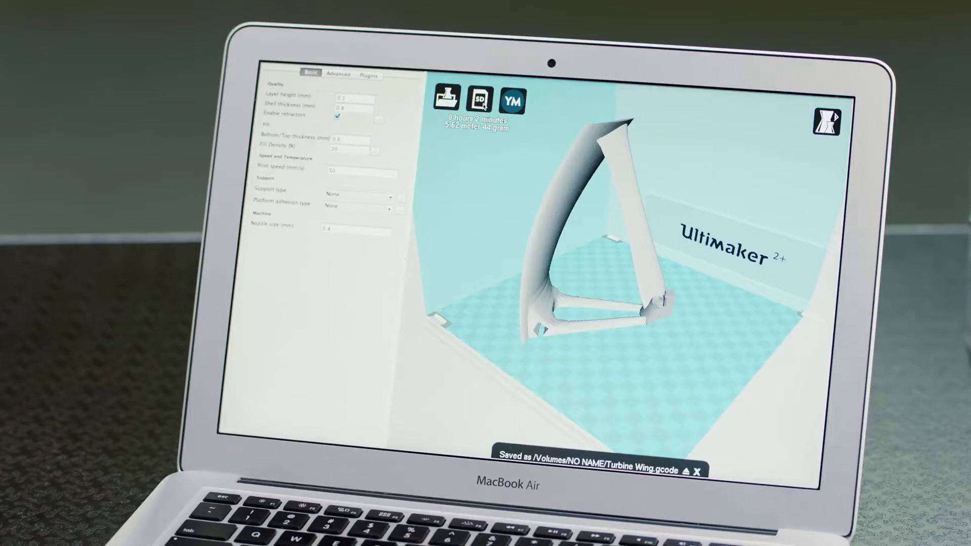